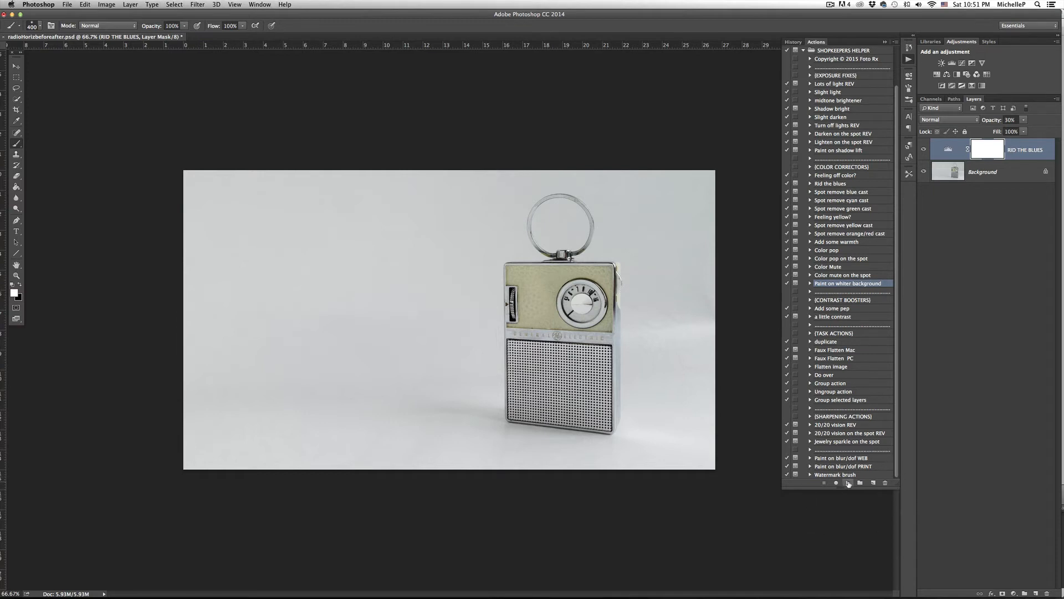
Step: Play the 'Paint on whiter background' action and continue past its instruction dialog
{"action": "left_click", "coordinate": [848, 484]}
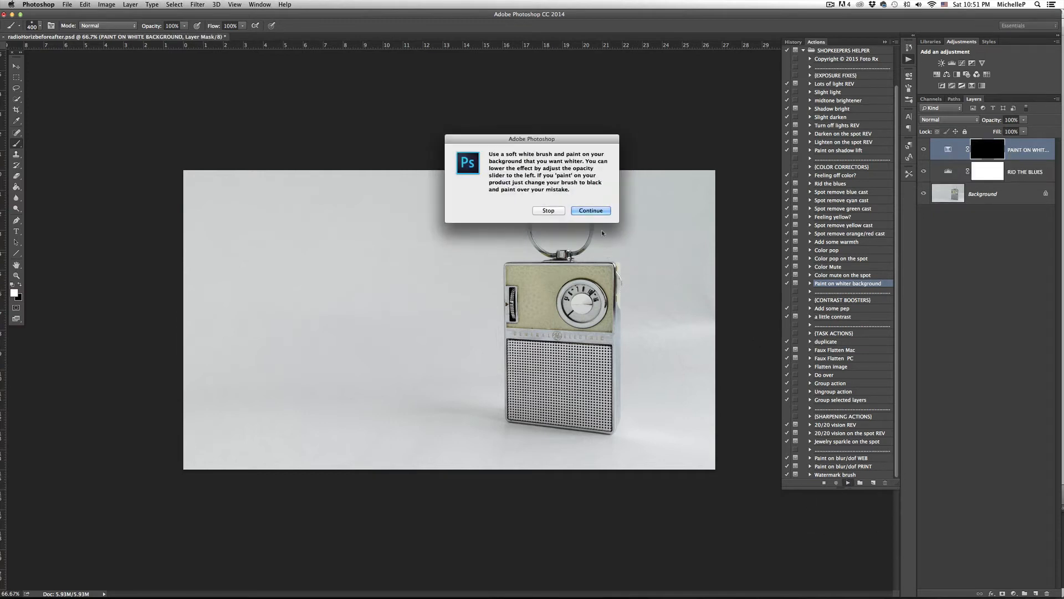
{"action": "left_click", "coordinate": [589, 210]}
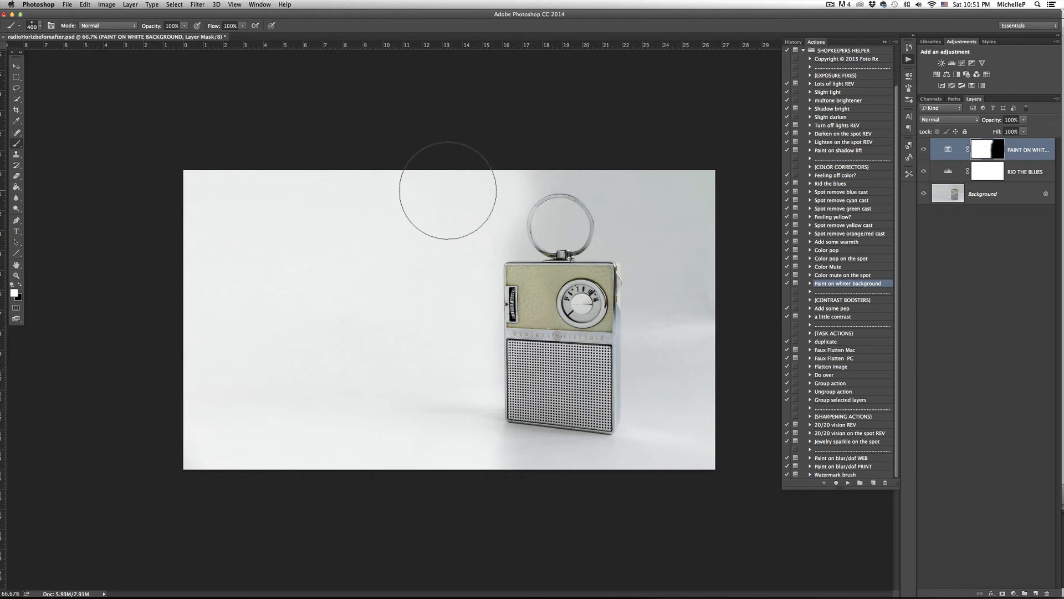
{"action": "mouse_move", "coordinate": [461, 196]}
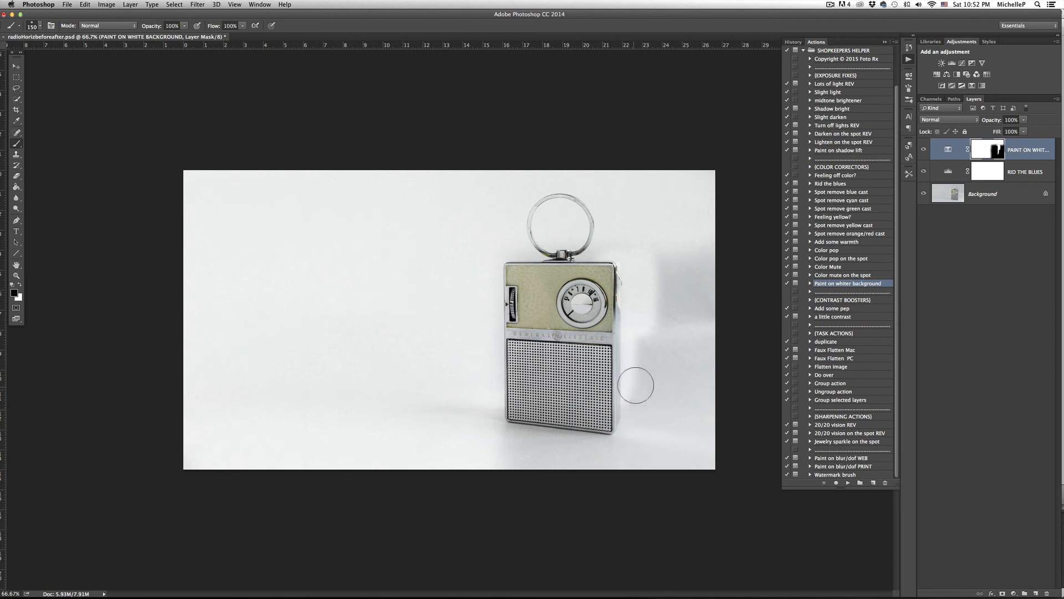
{"action": "mouse_move", "coordinate": [653, 376]}
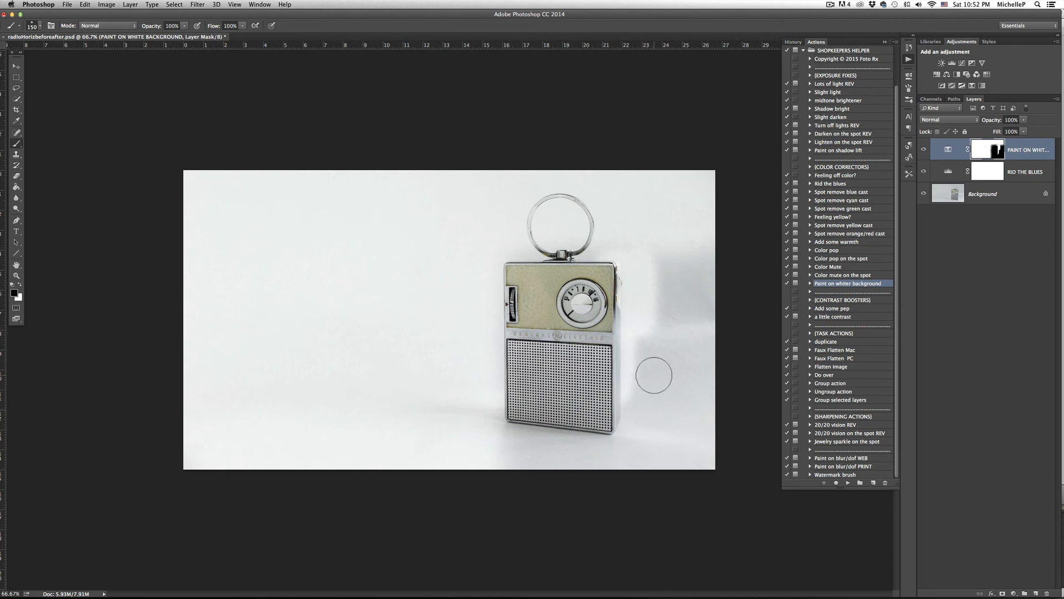